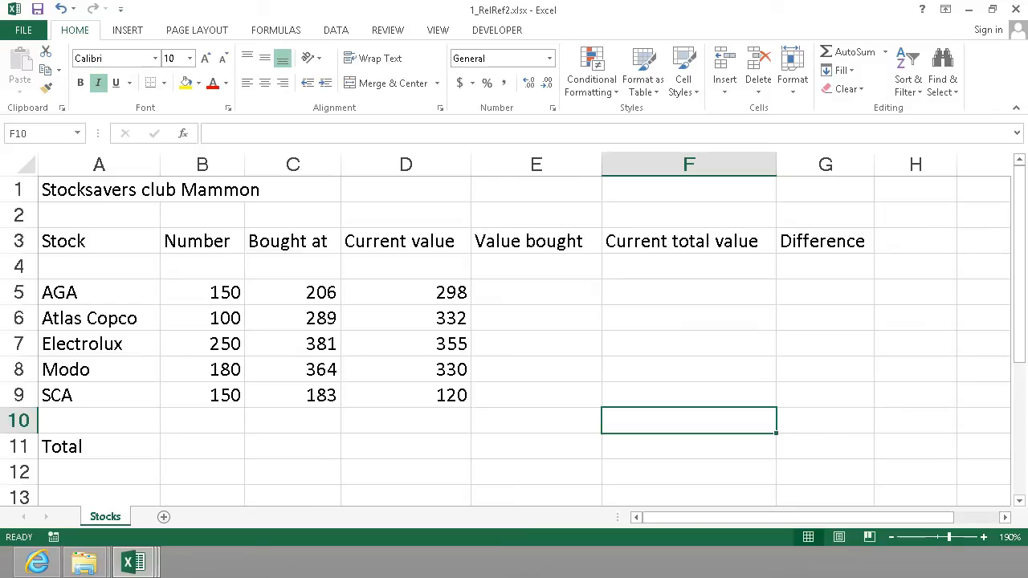
pyautogui.moveTo(46, 335)
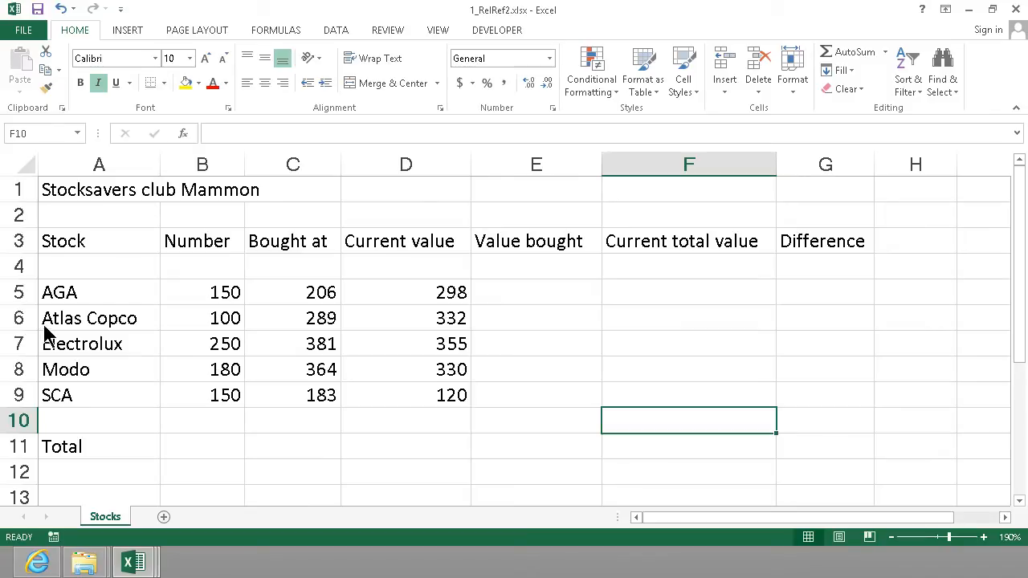
# Review the stock data and AutoSum the Number column into row 11, totalling 830.
pyautogui.click(99, 369)
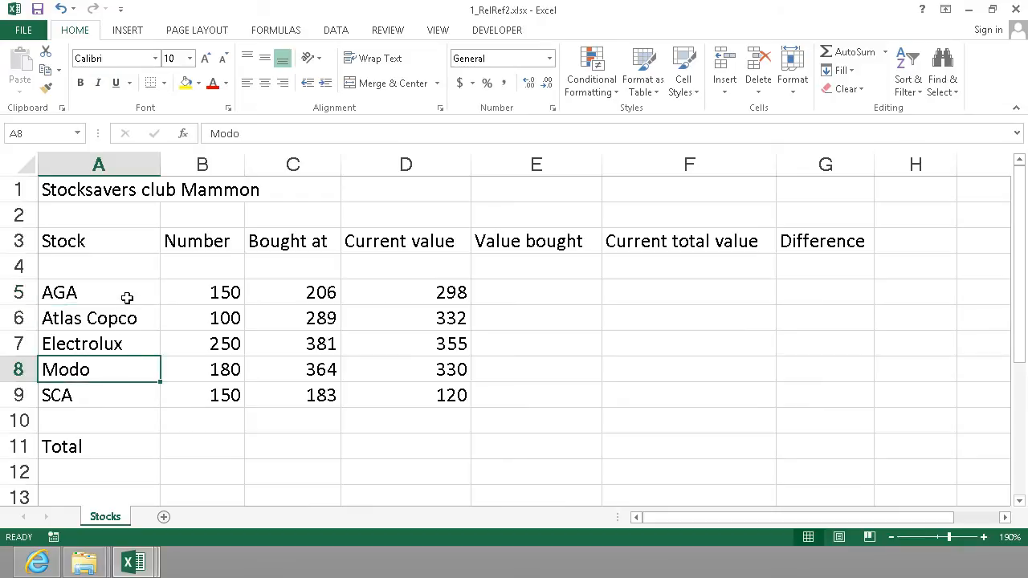
pyautogui.moveTo(255, 287)
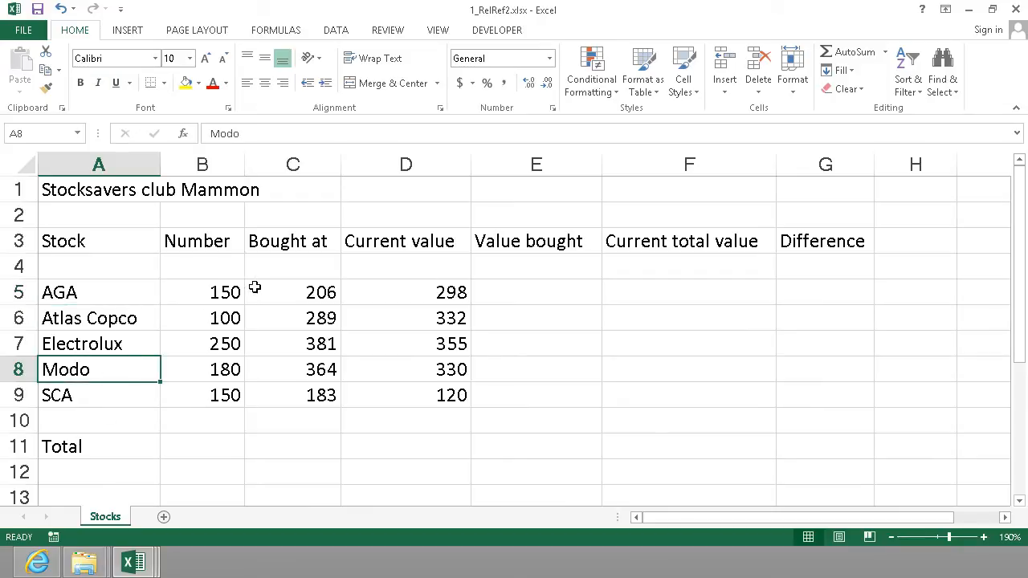
pyautogui.click(292, 291)
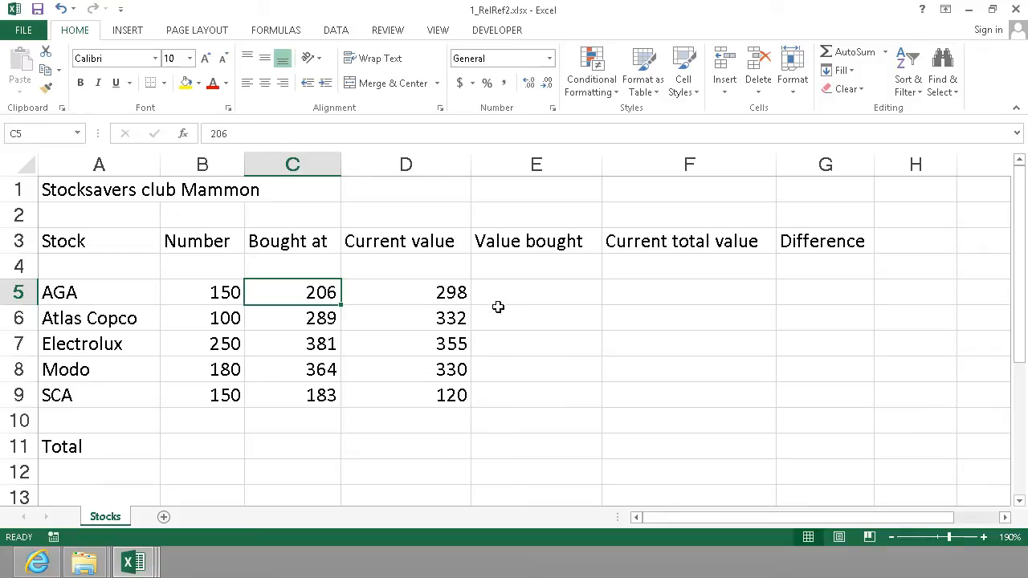
pyautogui.click(535, 291)
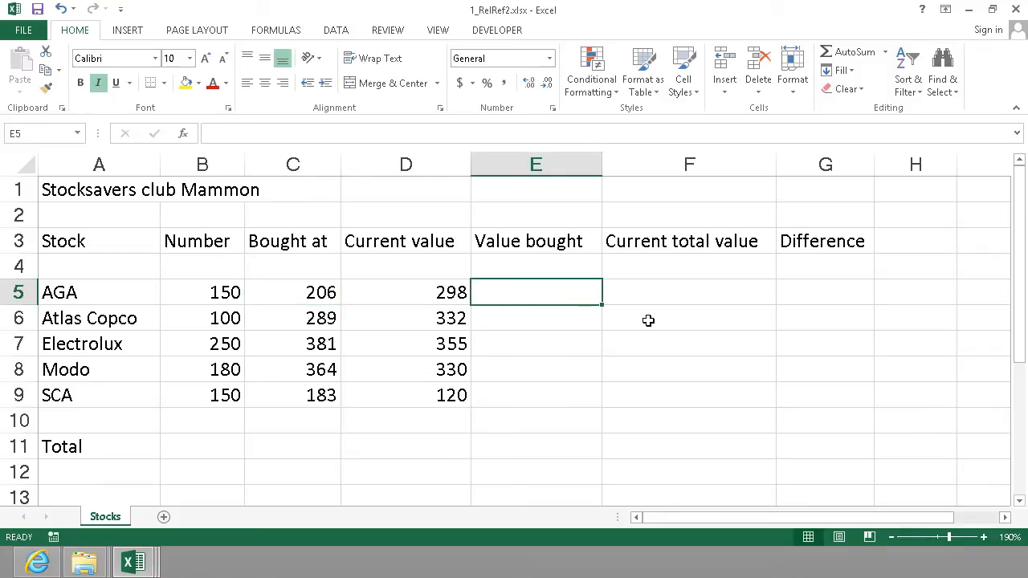
pyautogui.click(825, 291)
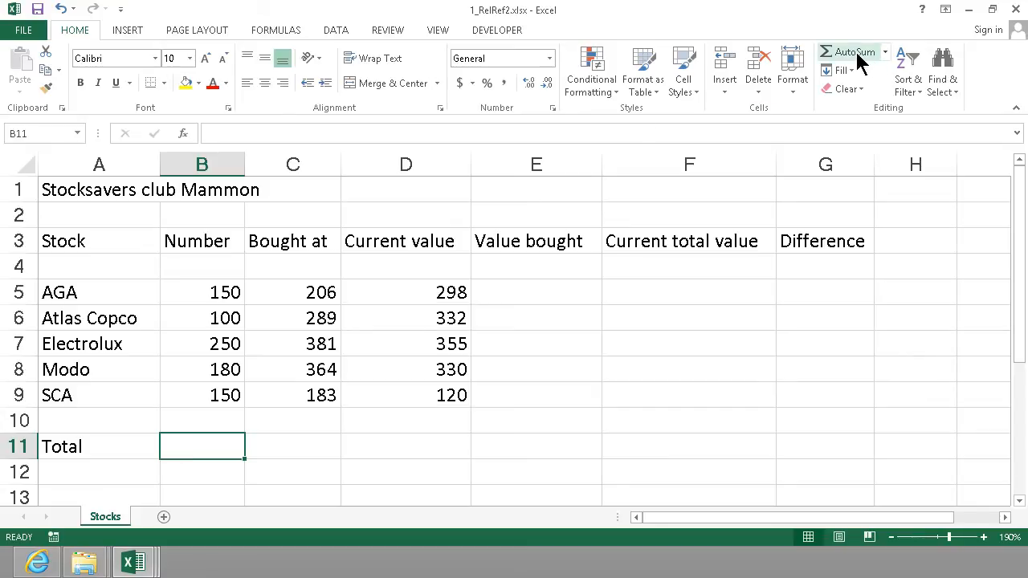
pyautogui.click(853, 51)
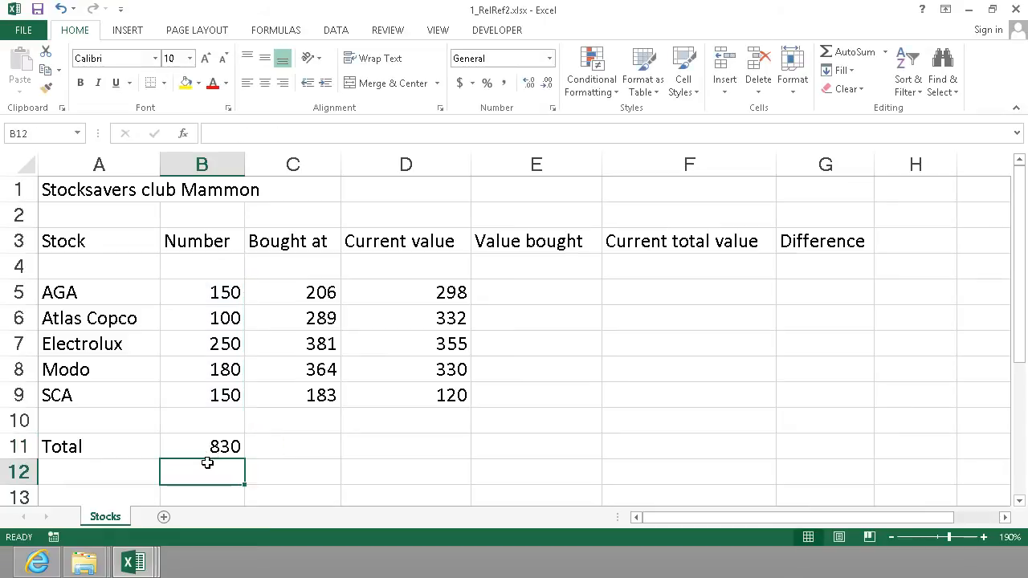
# Inspect the =SUM(B5:B10) formula in B11 and the other row 11 total cells.
pyautogui.click(202, 446)
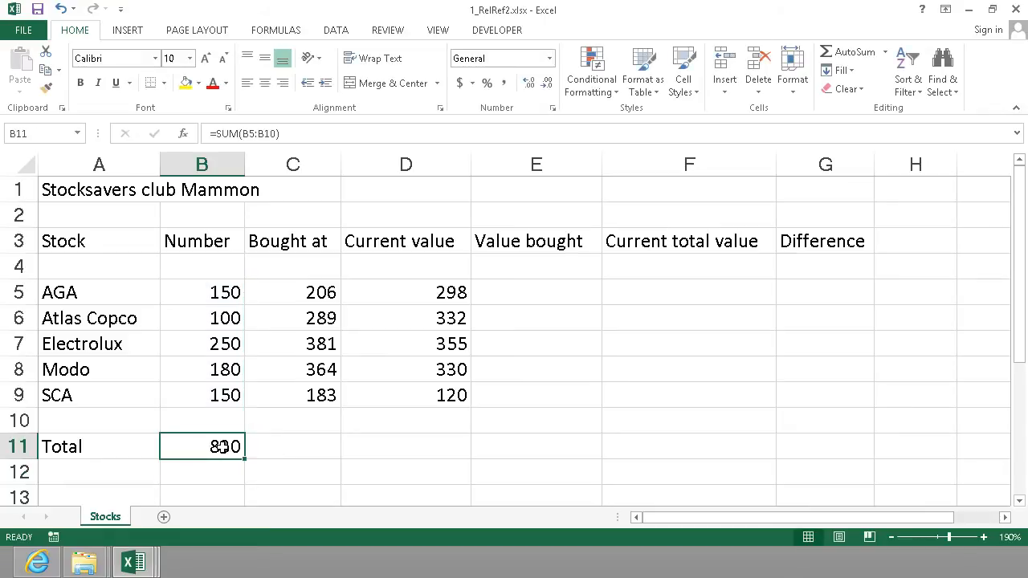
pyautogui.click(292, 446)
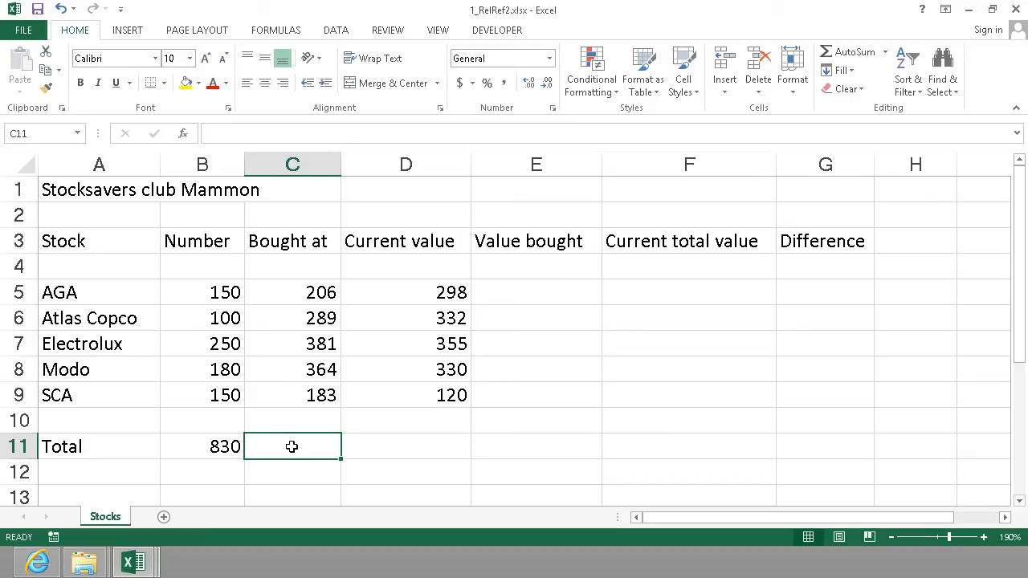
pyautogui.moveTo(432, 446)
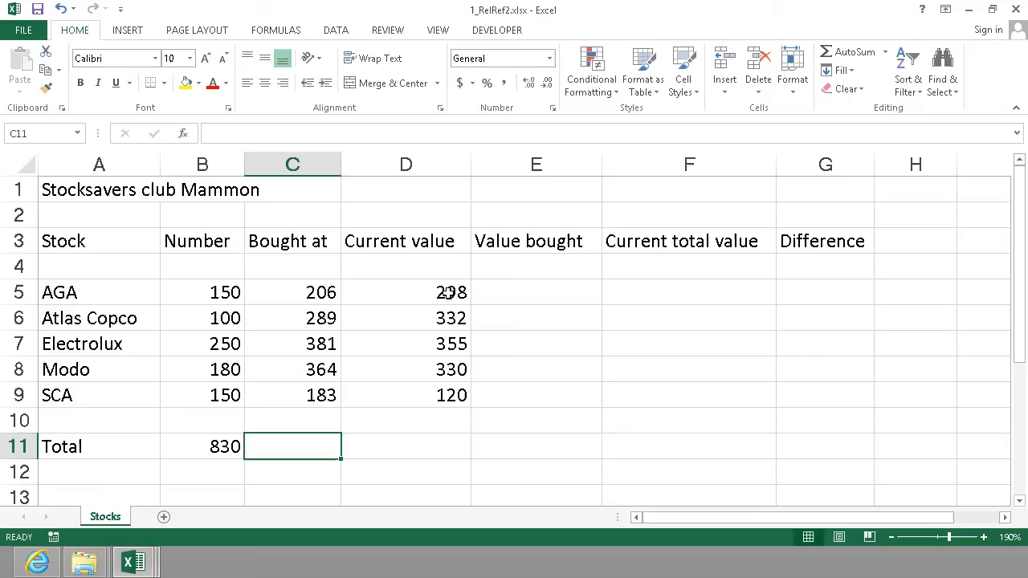
pyautogui.click(406, 291)
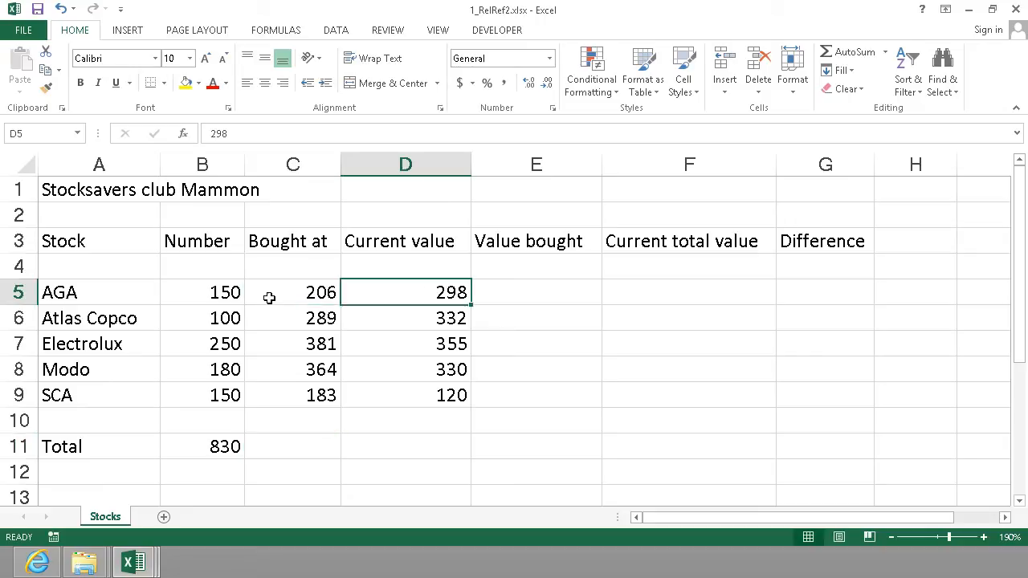
pyautogui.click(535, 446)
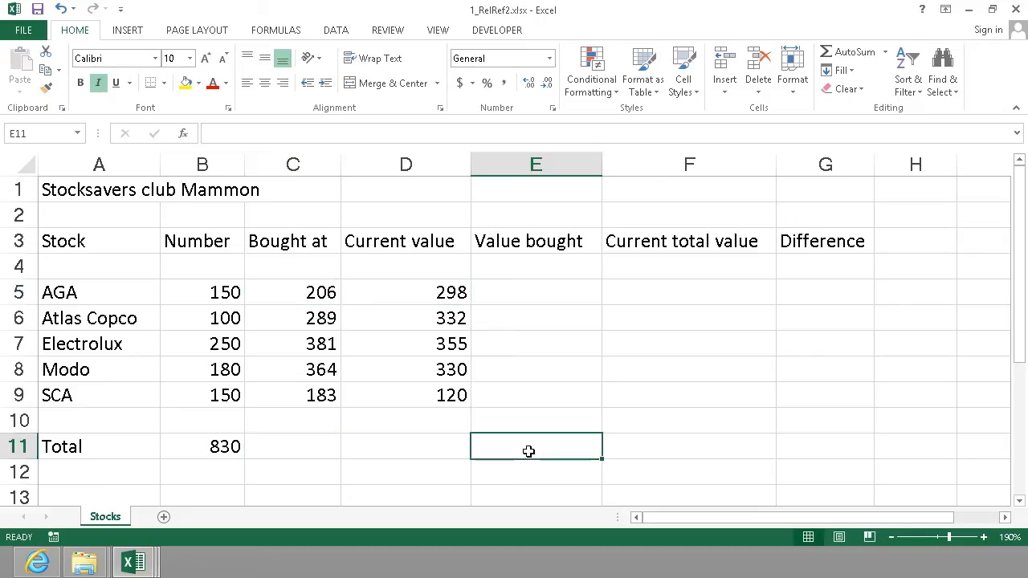
pyautogui.click(536, 292)
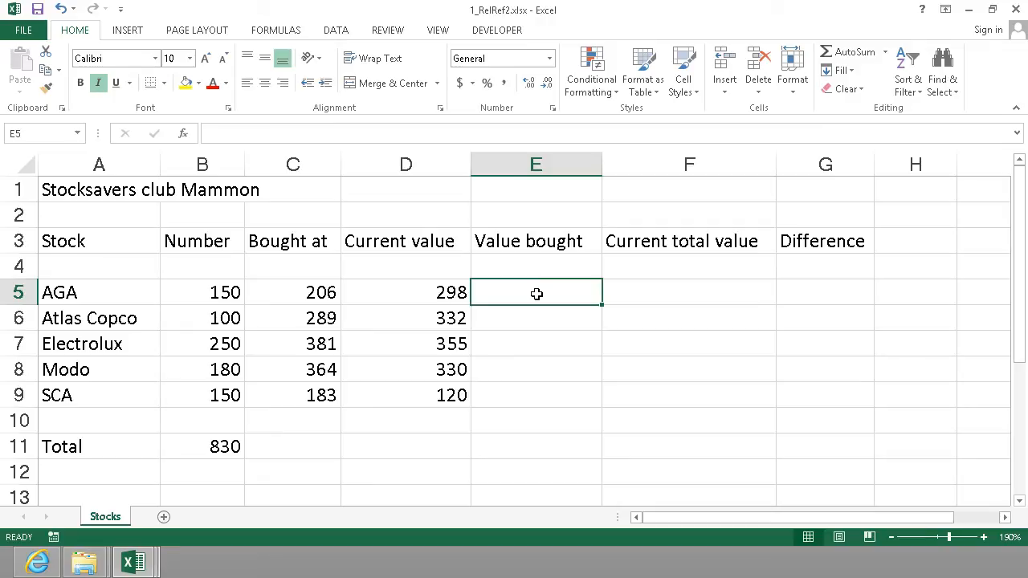
# Start AGA's Value bought formula in E5, multiplying by the Number in B5.
pyautogui.write('=')
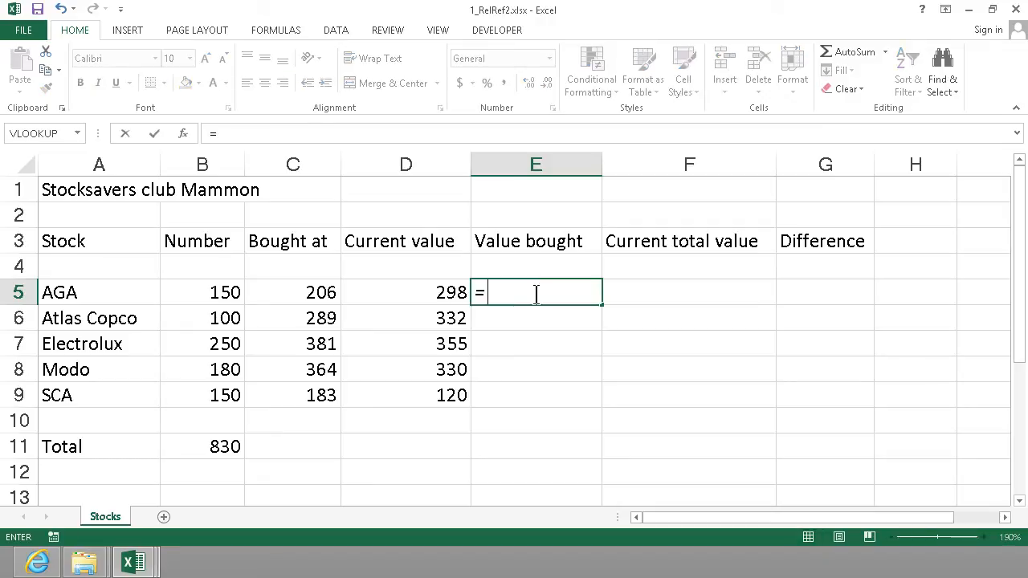
pyautogui.moveTo(540, 286)
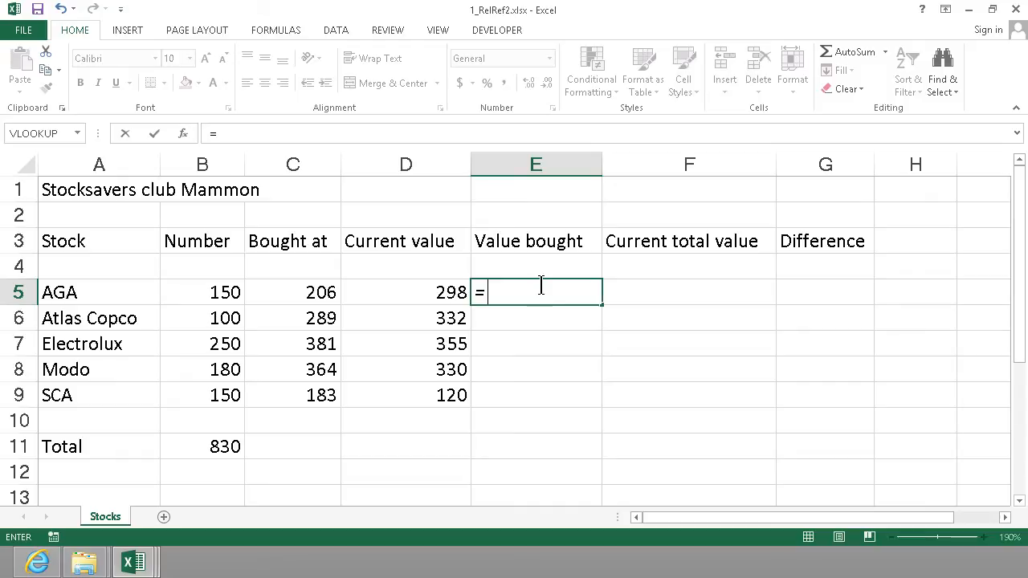
pyautogui.moveTo(308, 291)
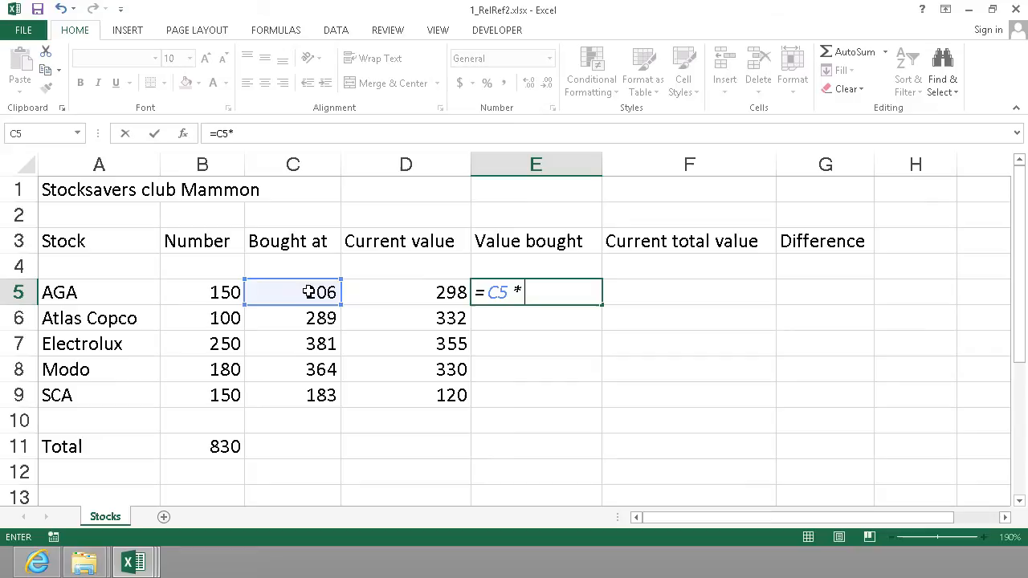
pyautogui.click(202, 291)
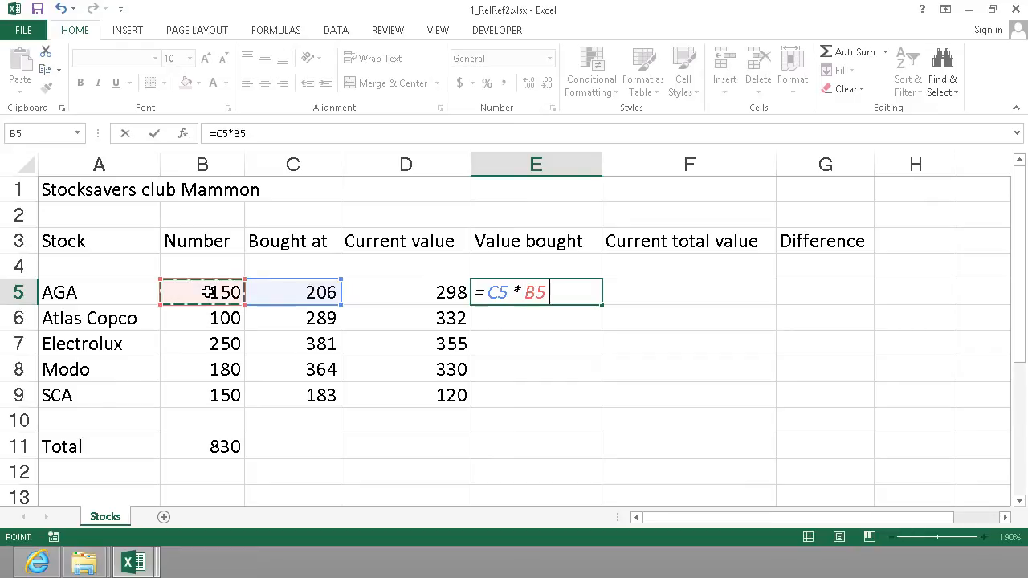
pyautogui.moveTo(212, 291)
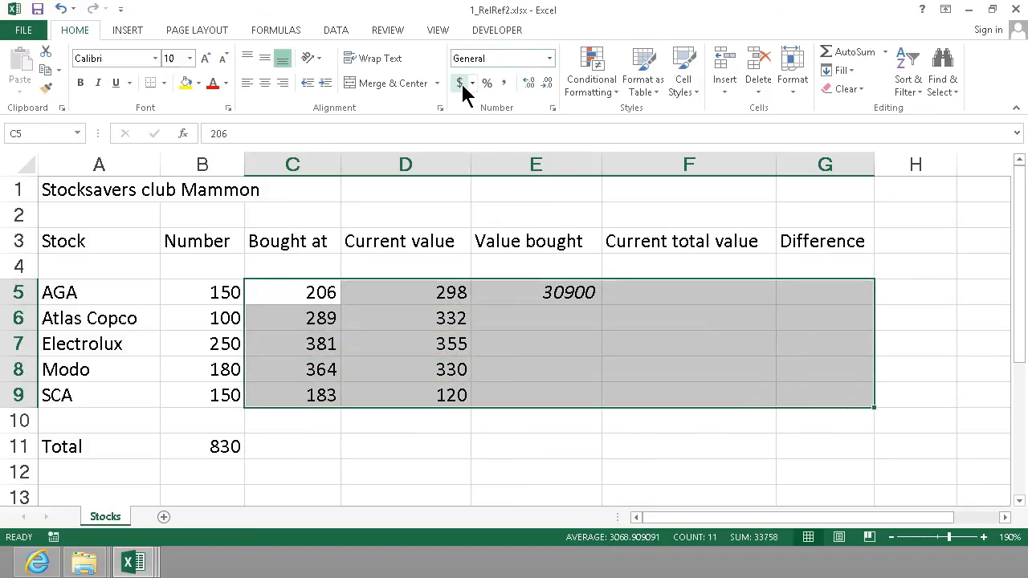
# Format C5:G9 as Accounting dollars with no decimal places, showing $30,900 in E5.
pyautogui.click(459, 83)
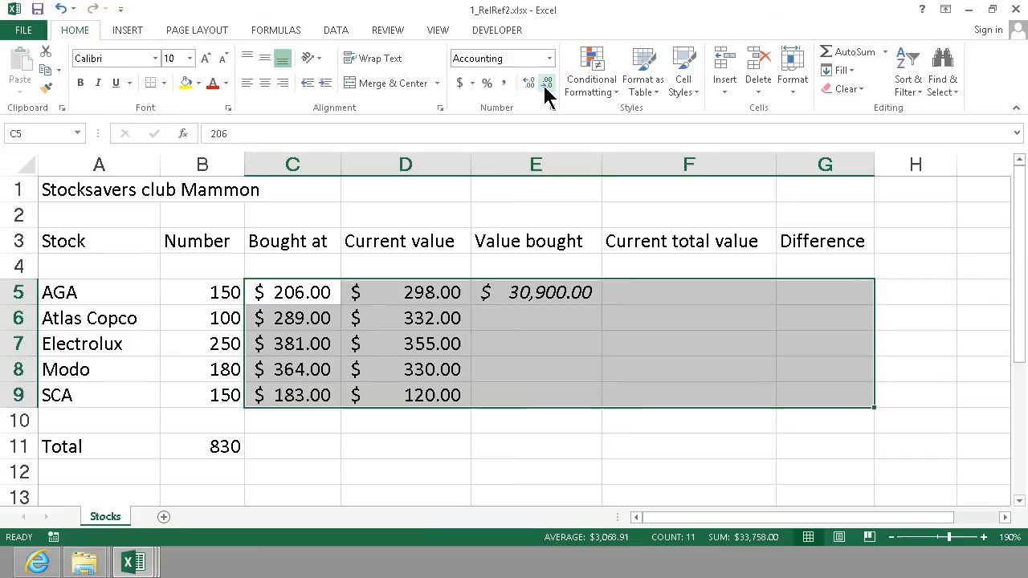
pyautogui.click(529, 83)
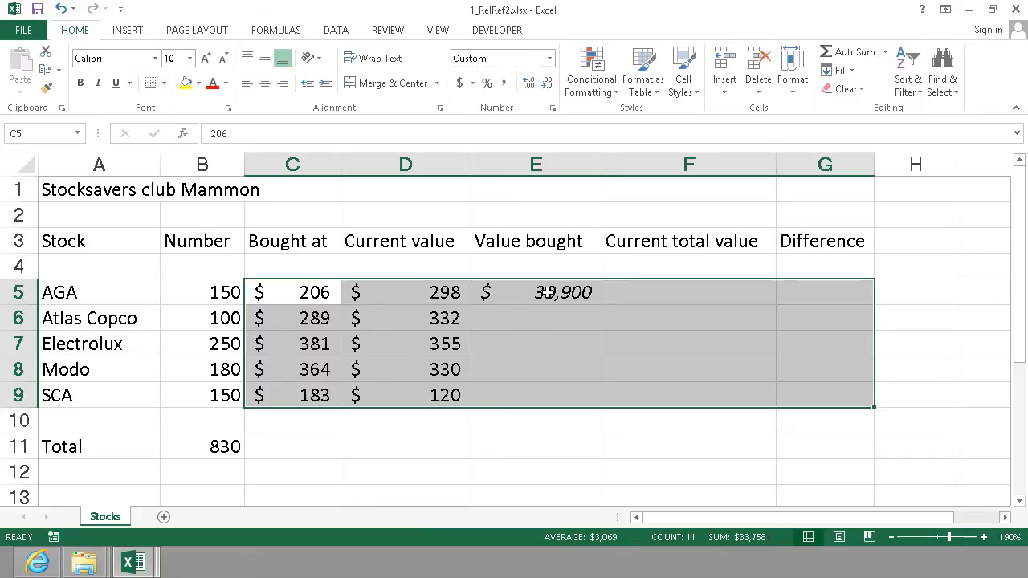
pyautogui.click(535, 291)
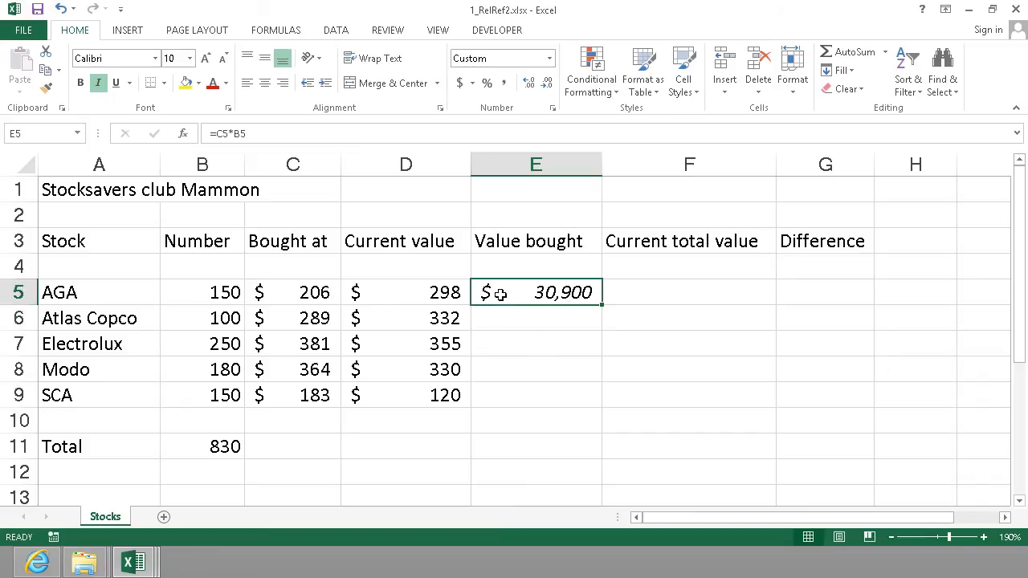
# Confirm E5 holds =C5*B5 and the filled-down E6 reads =C6*B6.
pyautogui.doubleClick(535, 291)
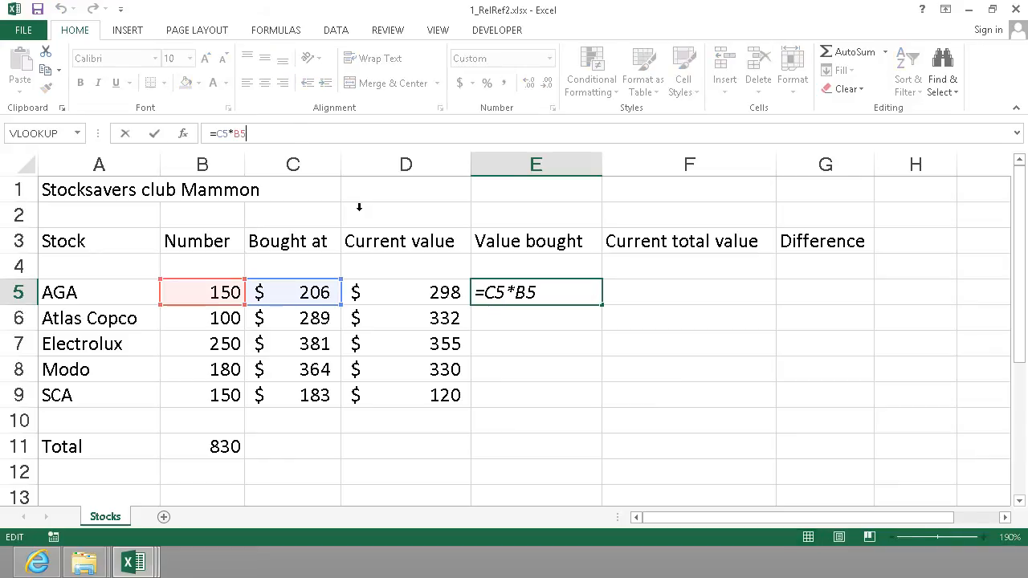
pyautogui.moveTo(215, 291)
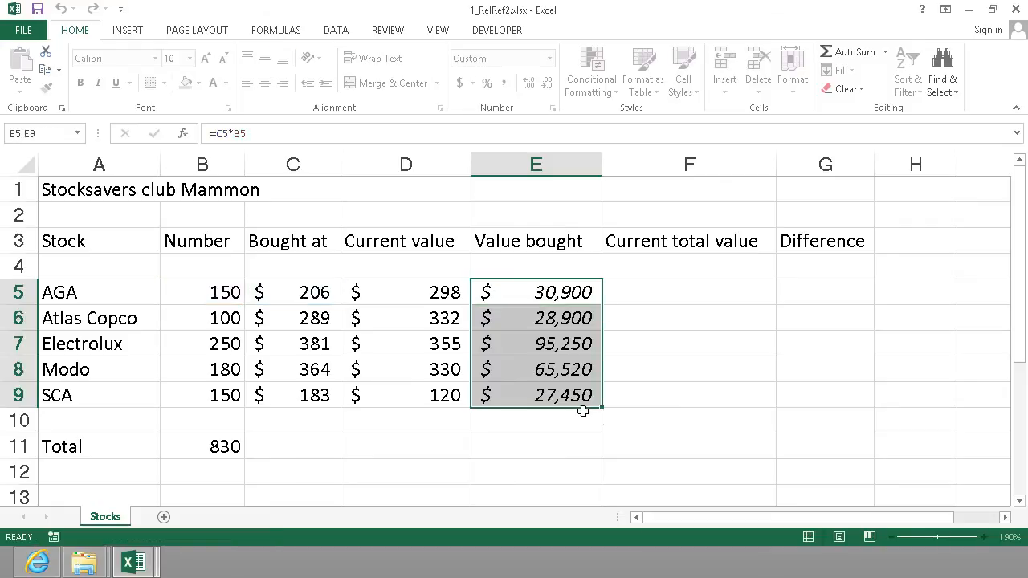
pyautogui.click(535, 318)
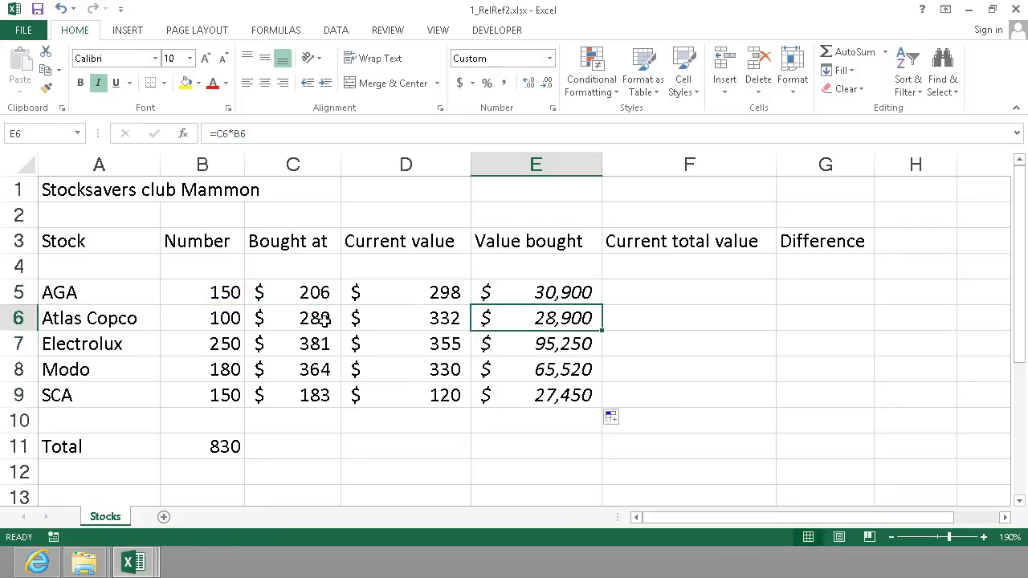
pyautogui.click(202, 291)
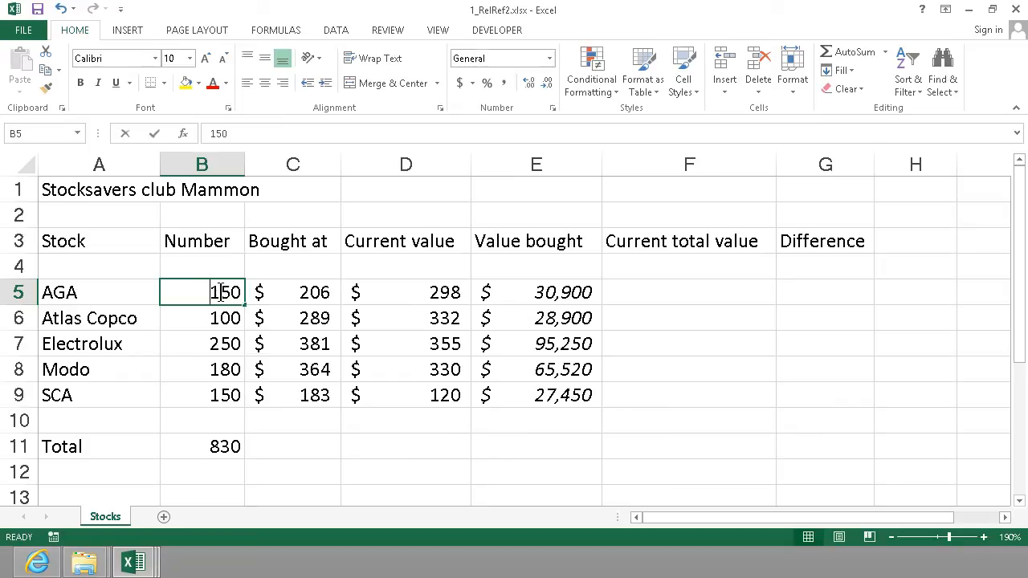
pyautogui.write('0')
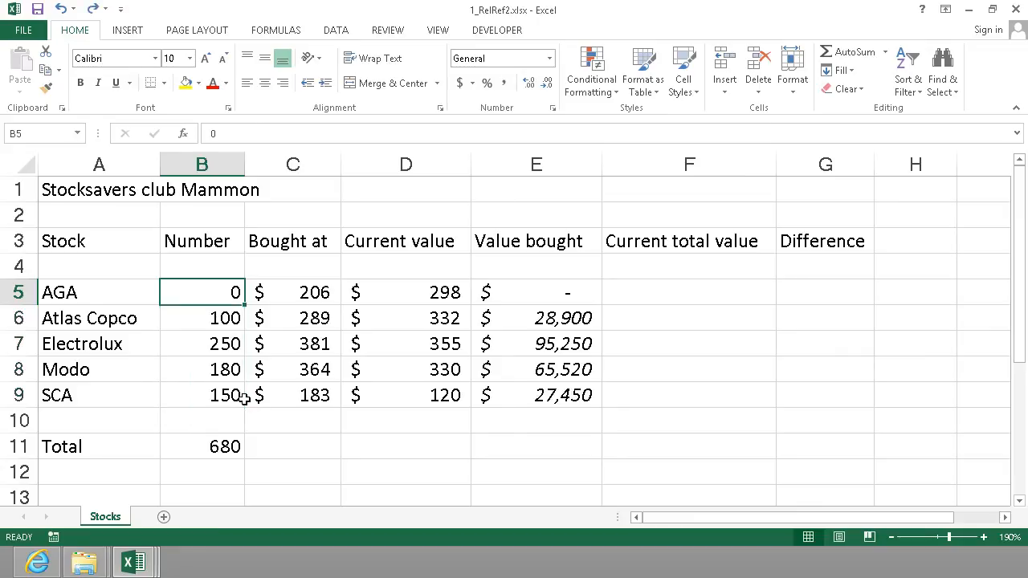
pyautogui.write('150')
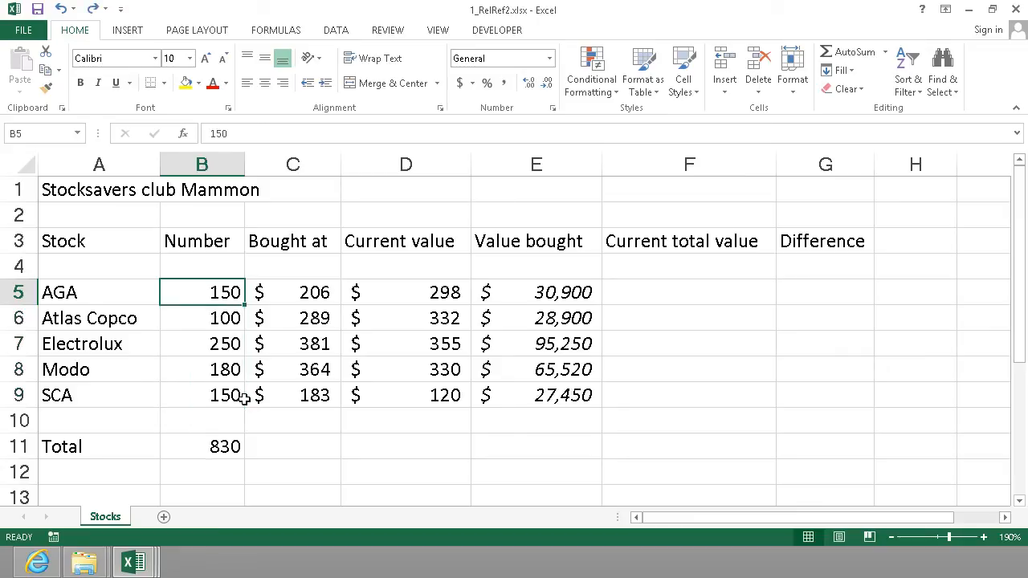
pyautogui.click(65, 8)
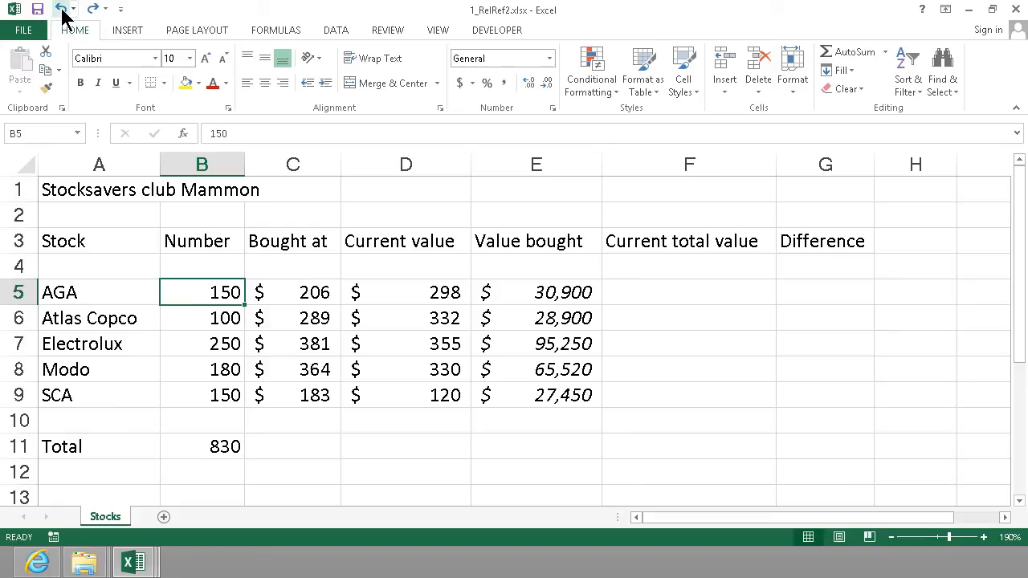
pyautogui.click(688, 291)
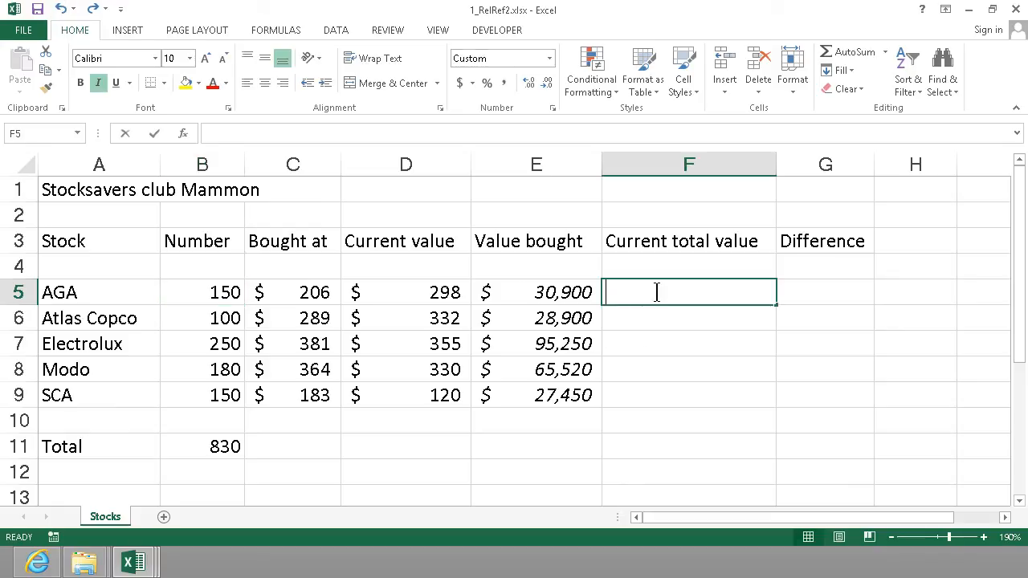
# Enter =B5*D5 in F5 and fill it down to F9.
pyautogui.click(202, 291)
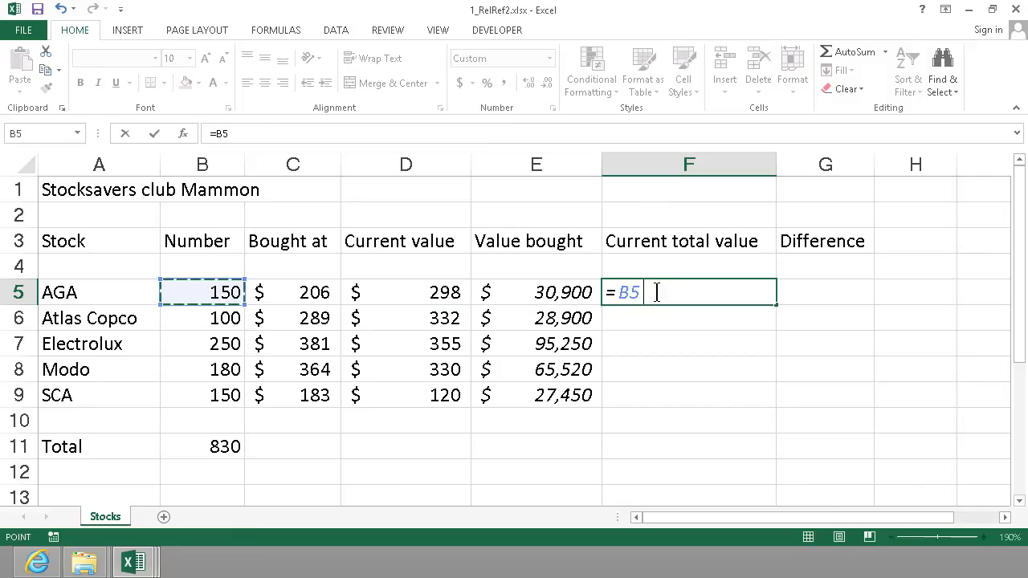
pyautogui.write('*')
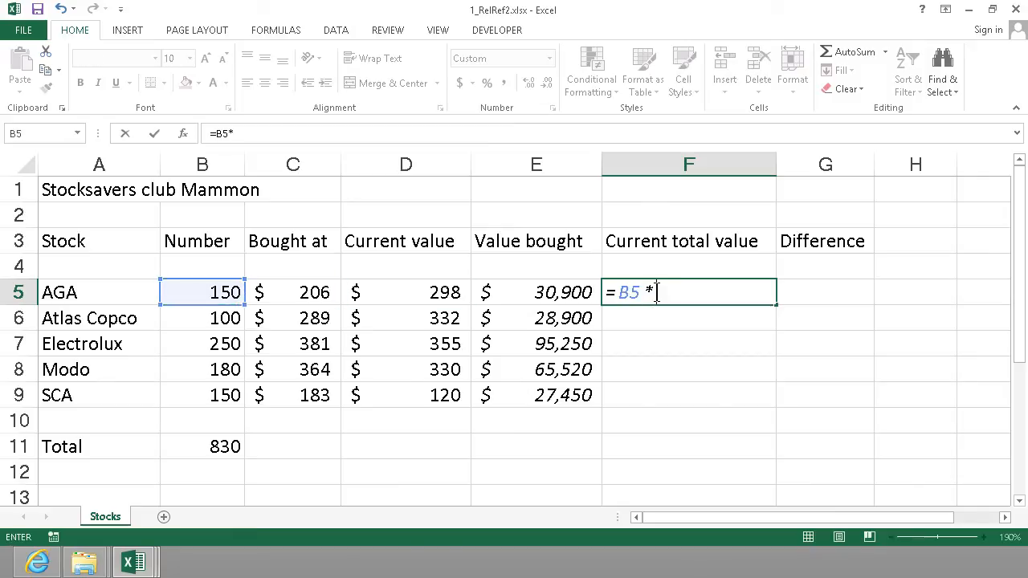
pyautogui.click(405, 291)
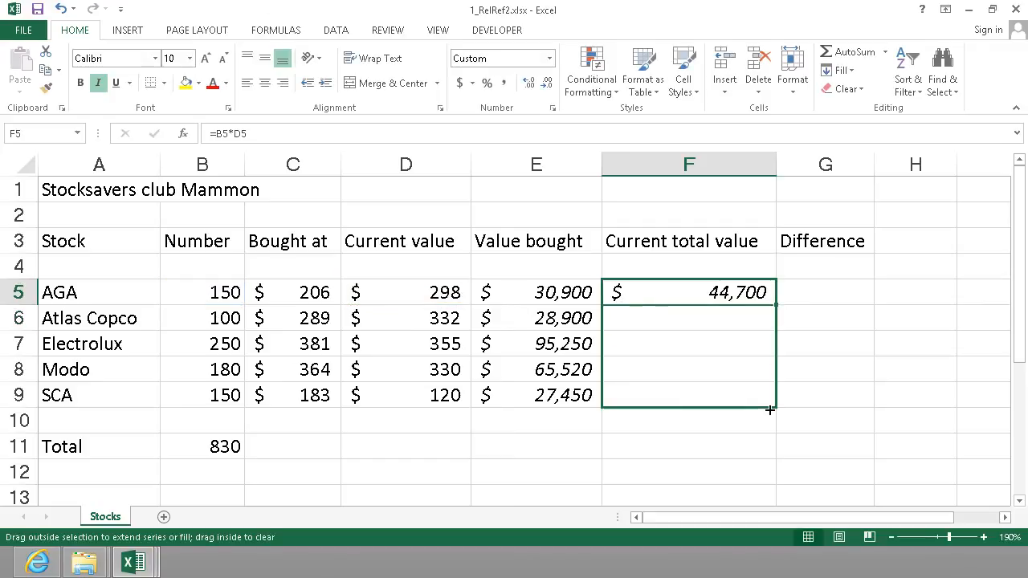
pyautogui.moveTo(769, 301); pyautogui.dragTo(769, 408)
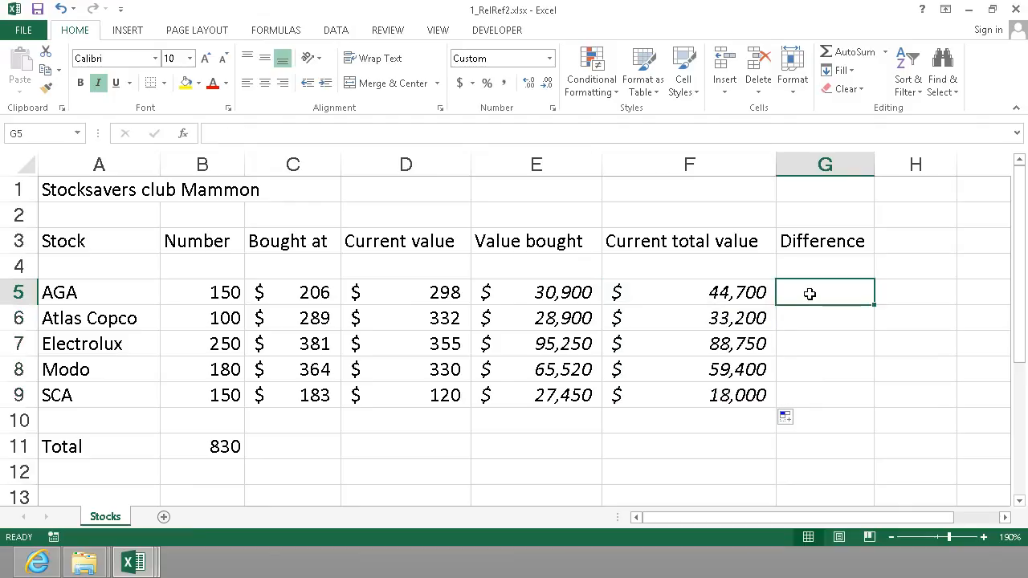
# Enter =F5-E5 in G5, giving $13,800, and check its cell references.
pyautogui.write('=')
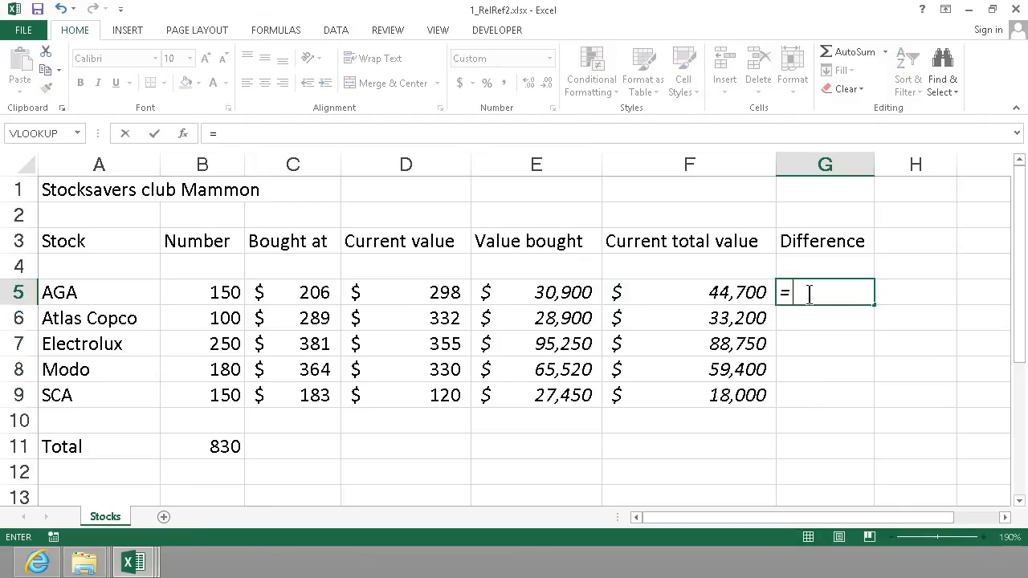
pyautogui.click(688, 291)
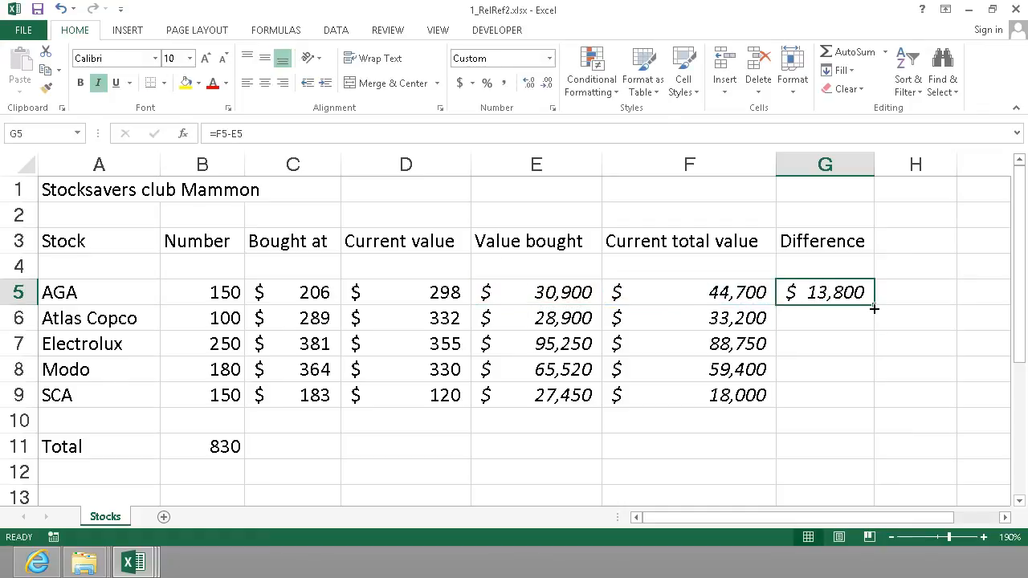
pyautogui.doubleClick(824, 292)
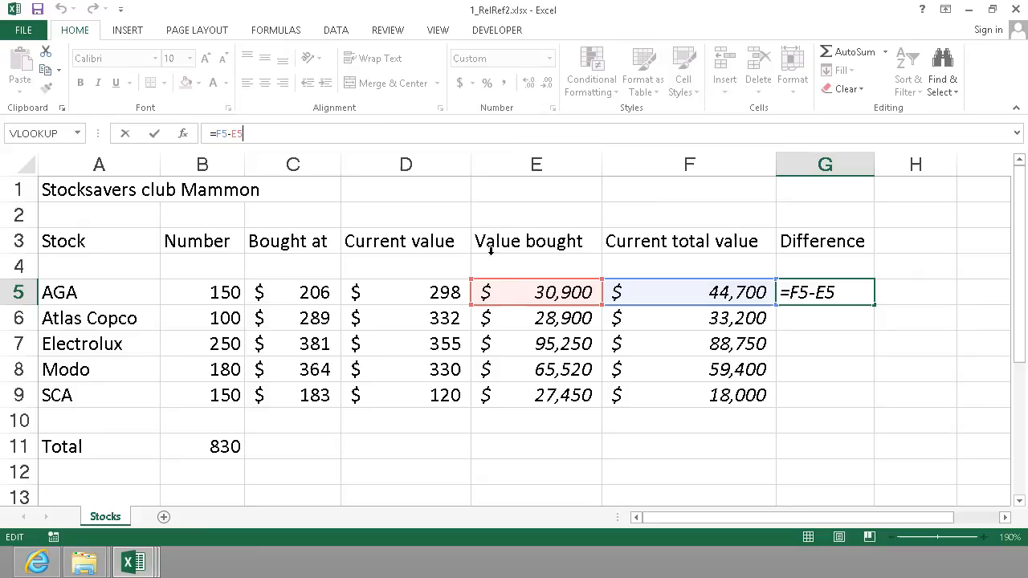
pyautogui.moveTo(562, 291)
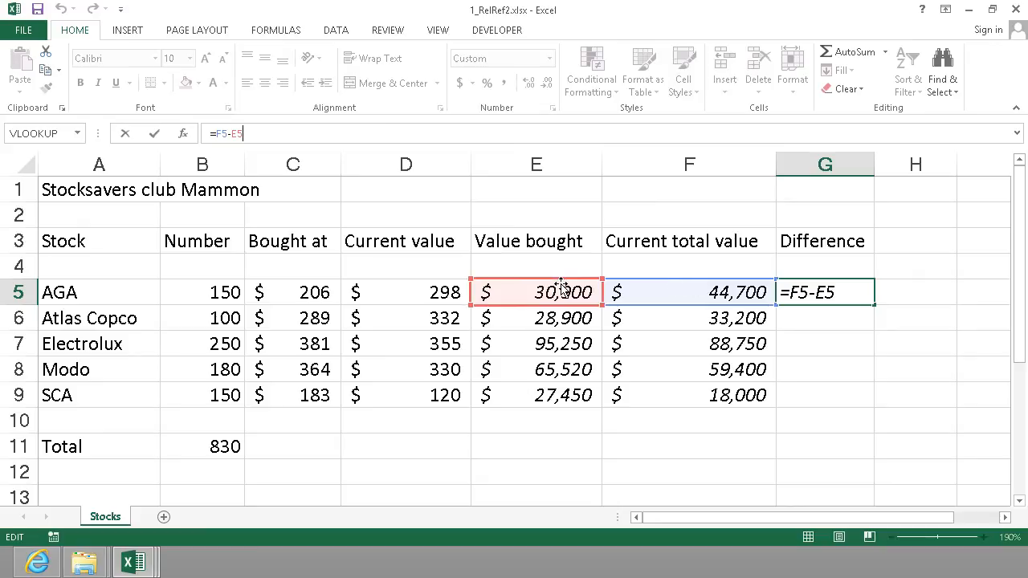
pyautogui.moveTo(554, 289)
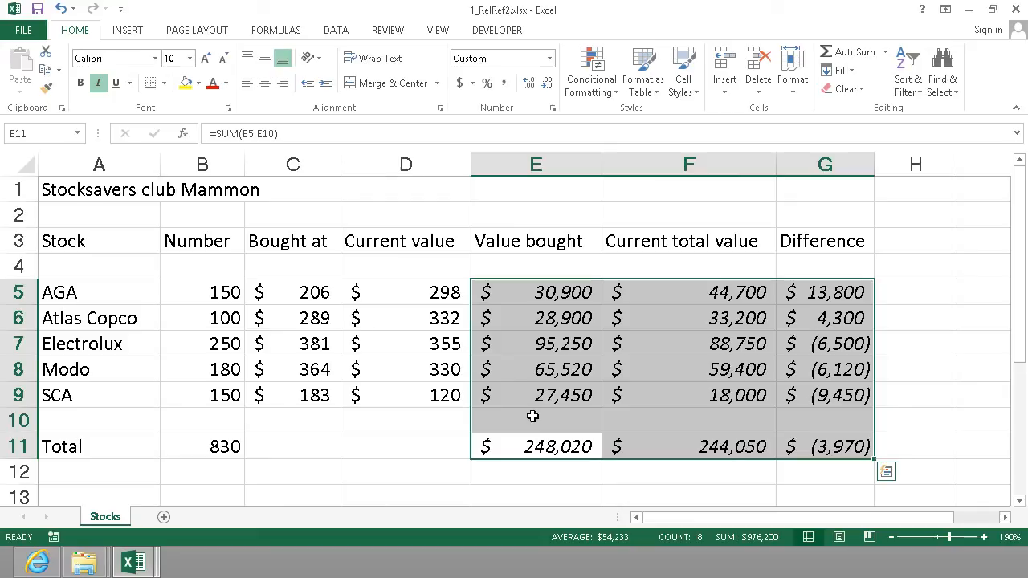
# Verify the Value bought and Current total value SUM totals ($248,020, $244,050) and SCA's formula.
pyautogui.click(535, 445)
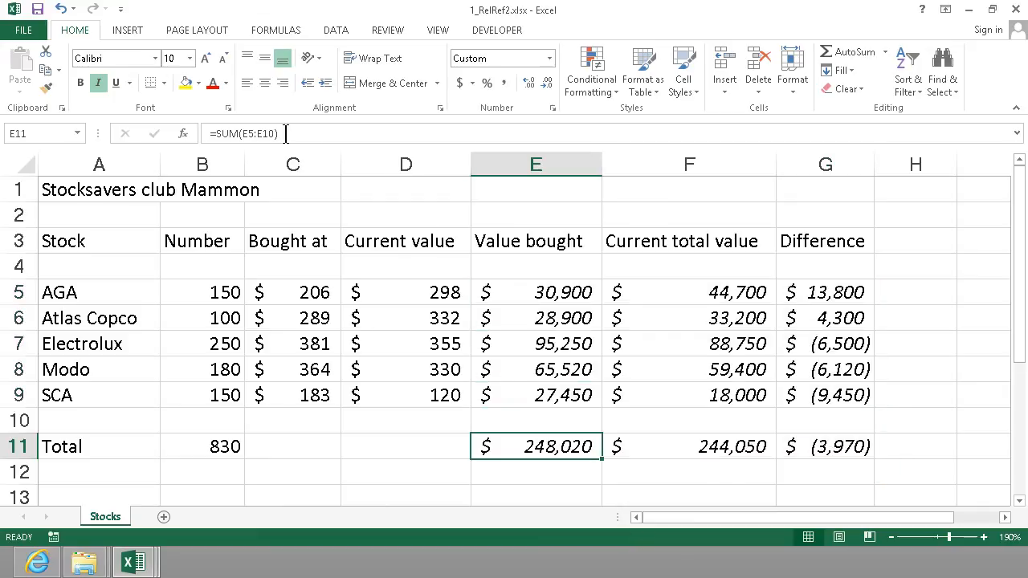
pyautogui.doubleClick(535, 447)
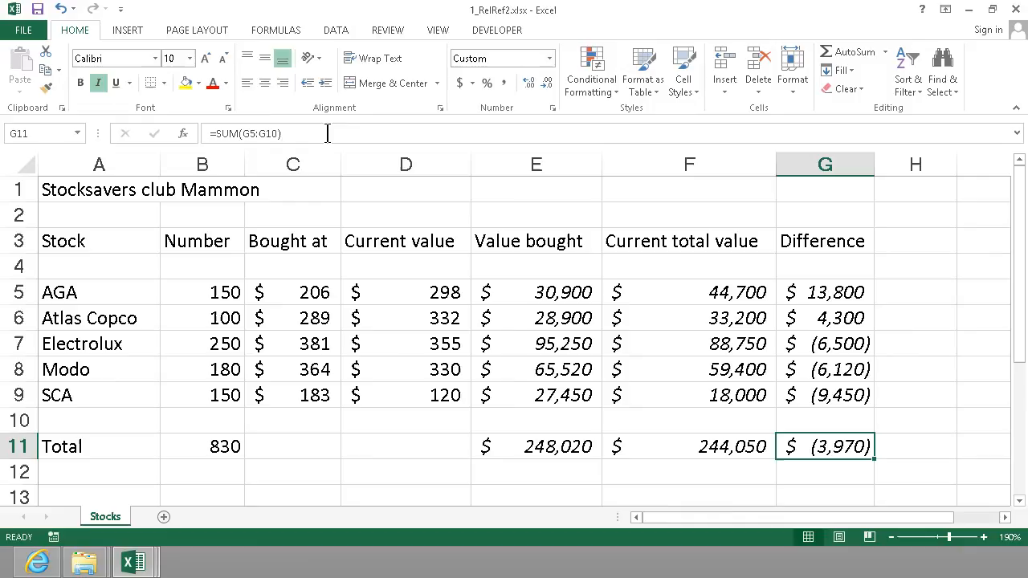
pyautogui.click(535, 395)
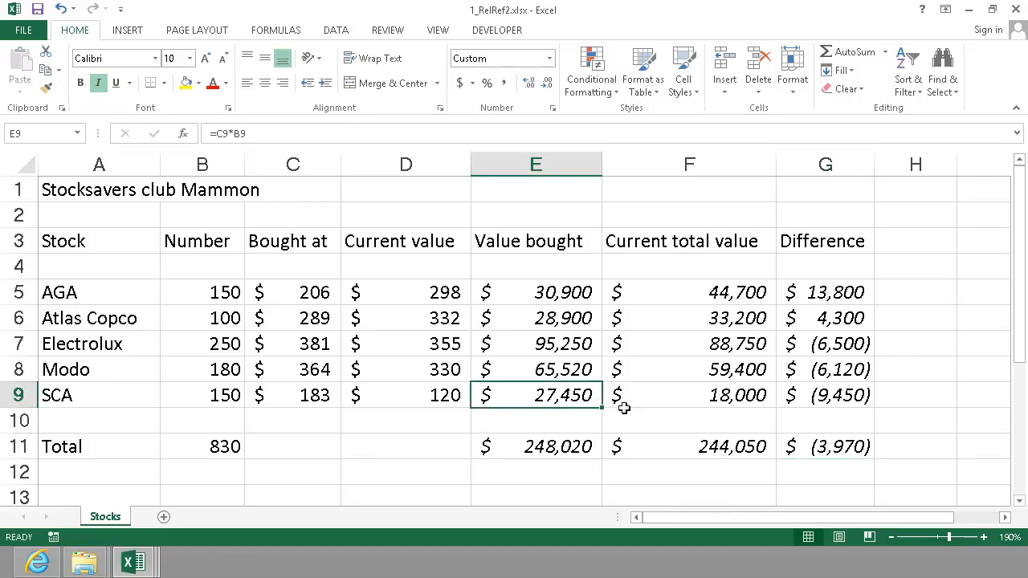
pyautogui.click(688, 447)
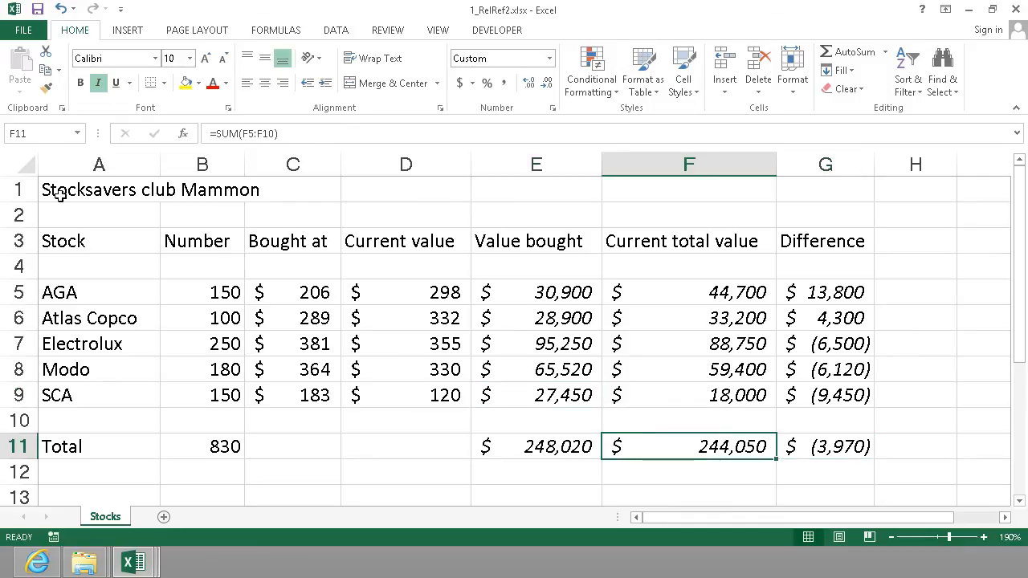